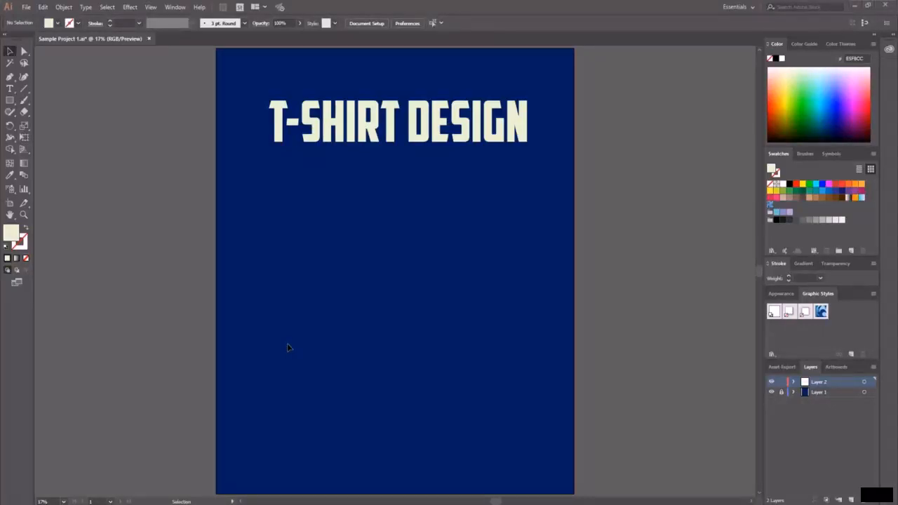
mouse_move(405, 330)
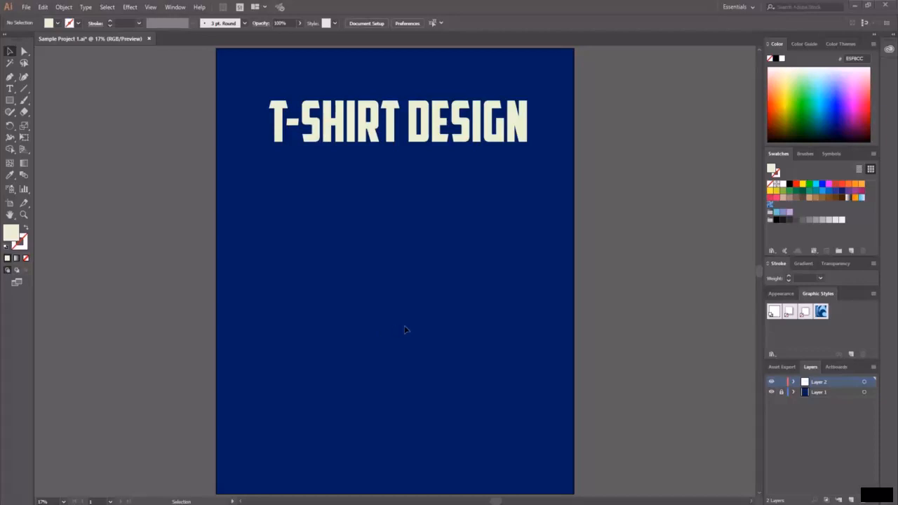
mouse_move(414, 345)
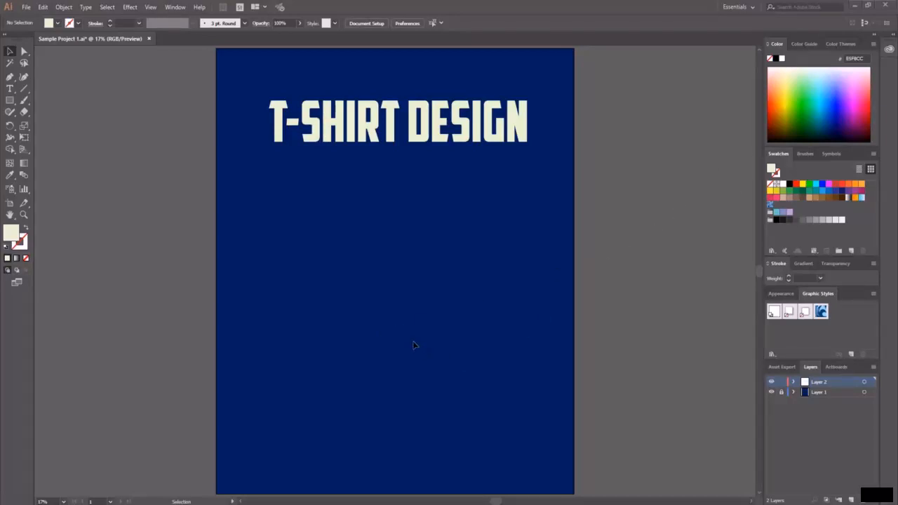
mouse_move(615, 295)
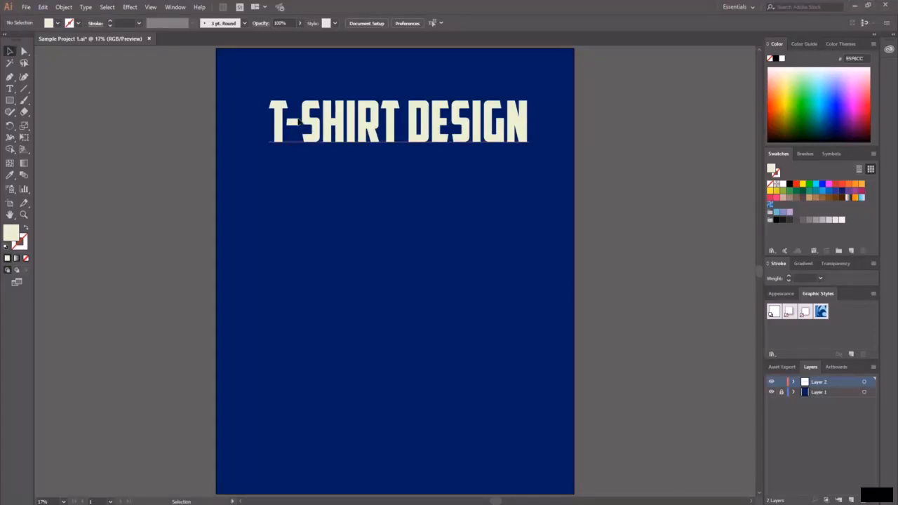
- Fill the selected T-SHIRT DESIGN headline with yellow from the Color spectrum
left_click(398, 123)
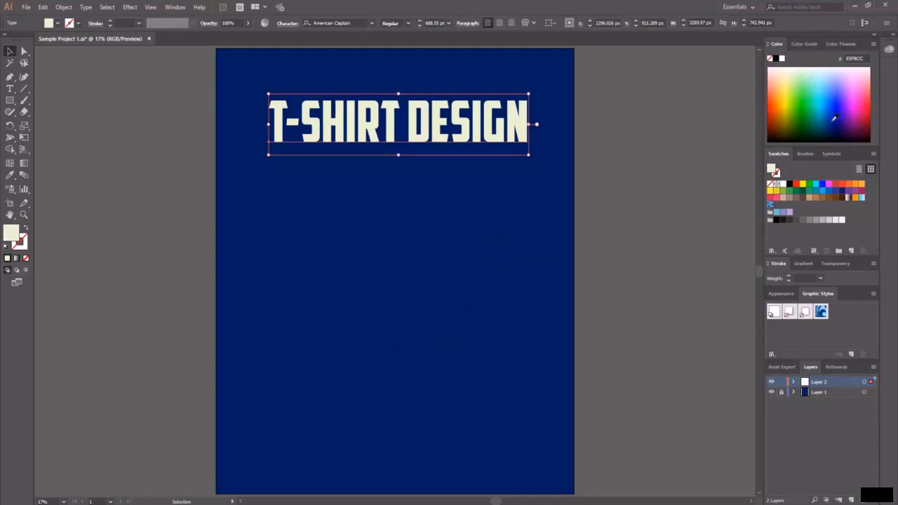
mouse_move(867, 93)
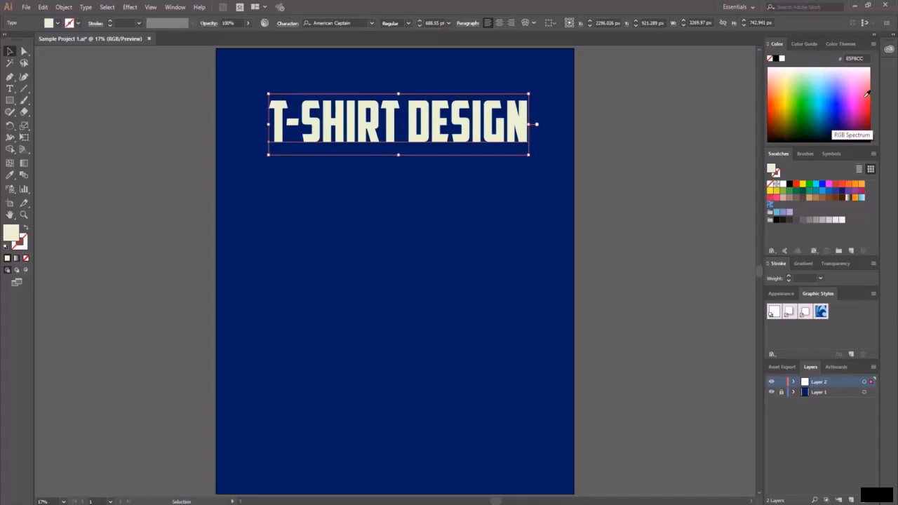
left_click(789, 105)
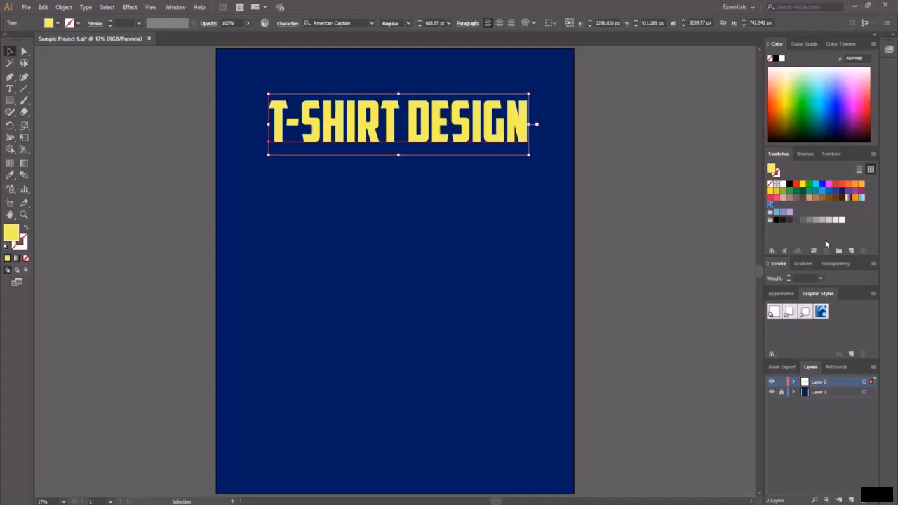
mouse_move(784, 83)
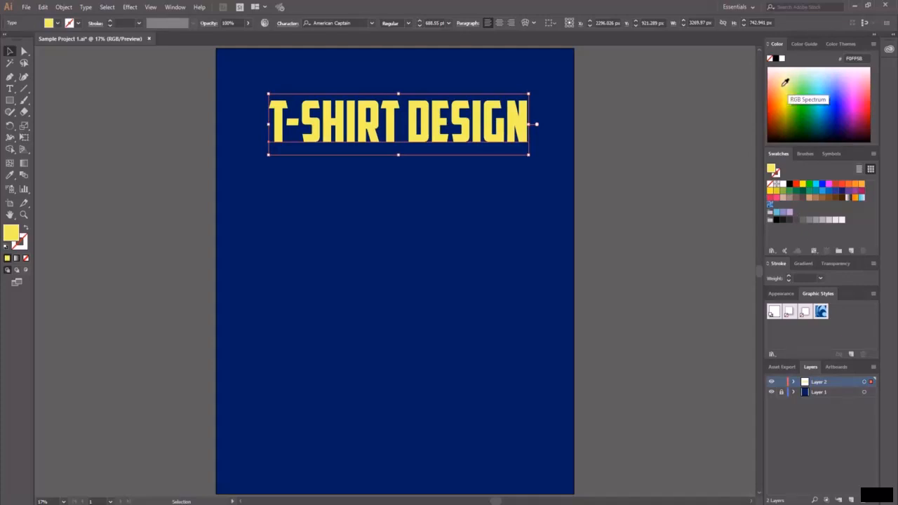
mouse_move(786, 105)
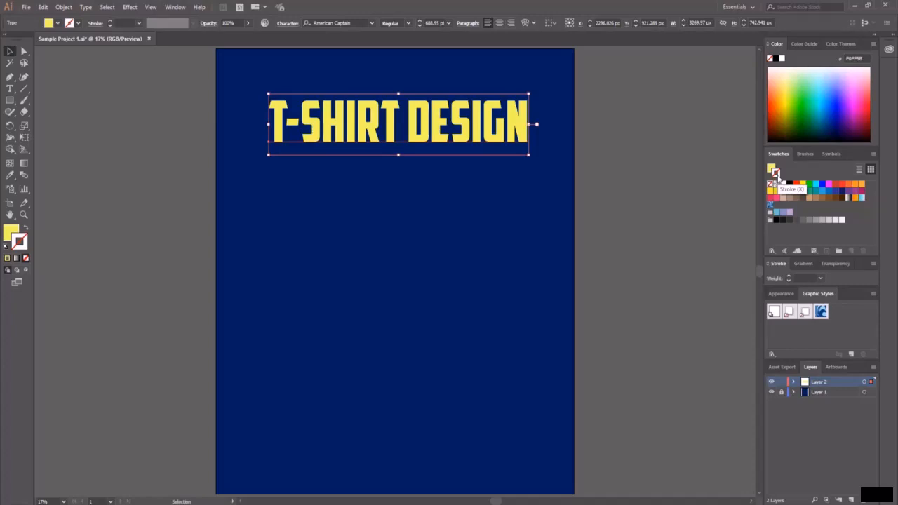
mouse_move(776, 173)
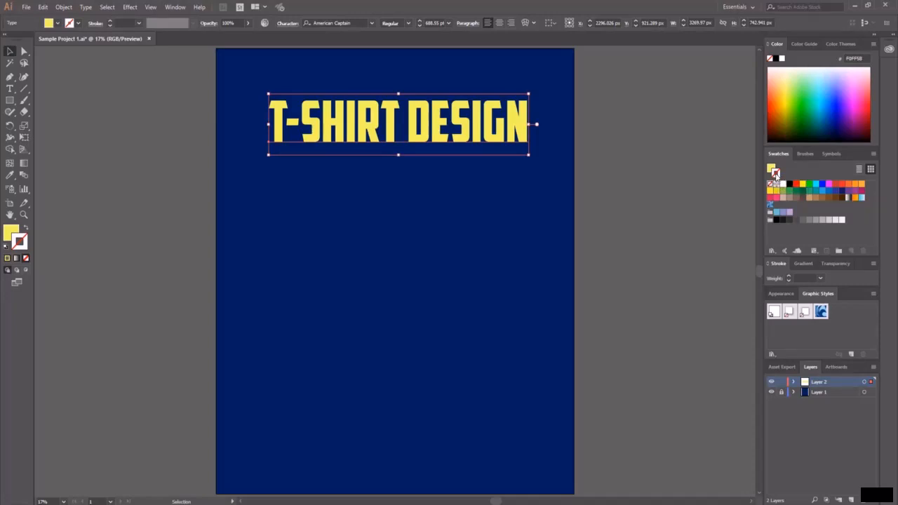
mouse_move(772, 168)
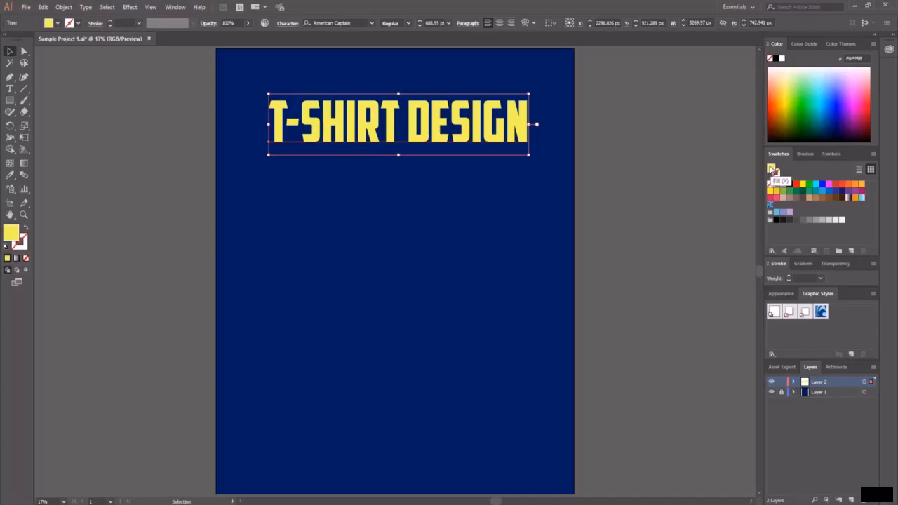
mouse_move(829, 236)
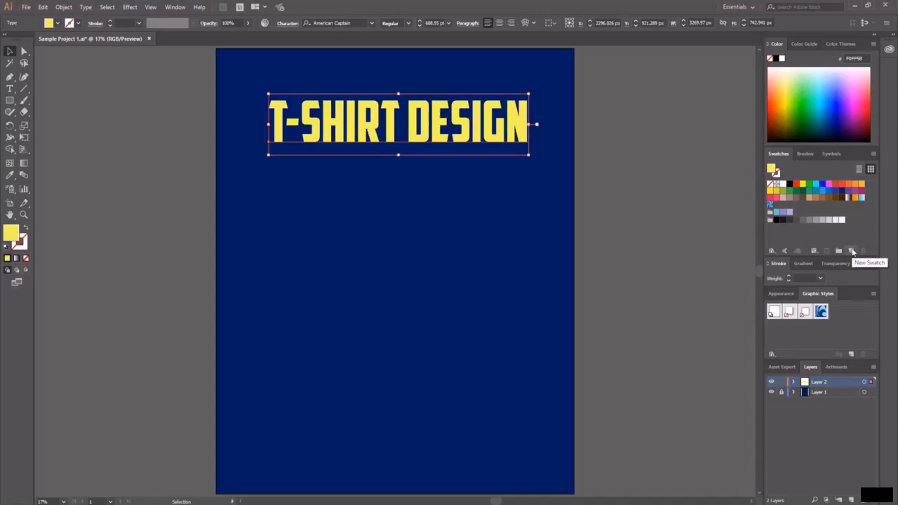
- Save the headline's yellow (R240, G255, B91) as a new swatch
left_click(851, 251)
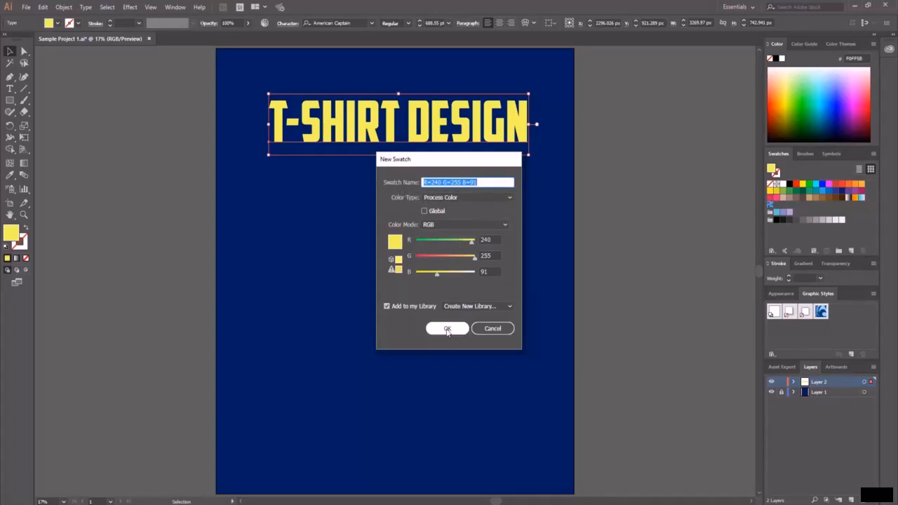
left_click(447, 328)
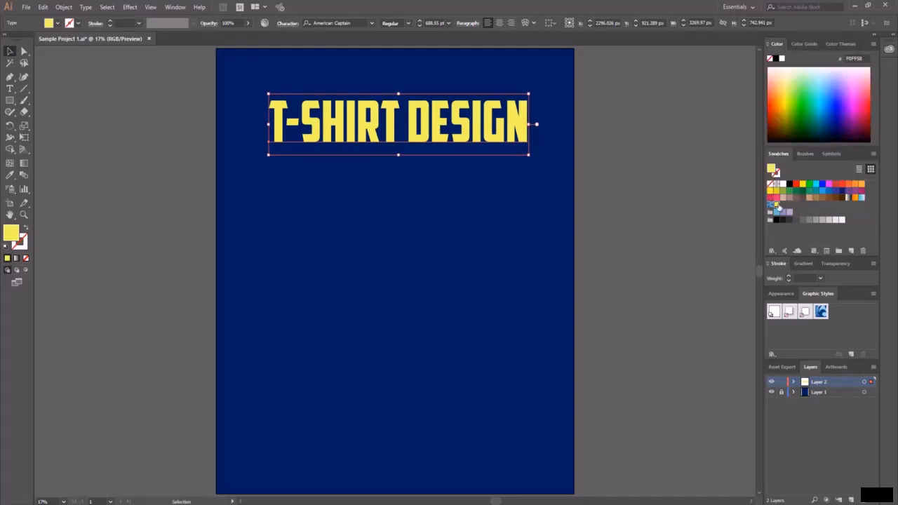
mouse_move(721, 182)
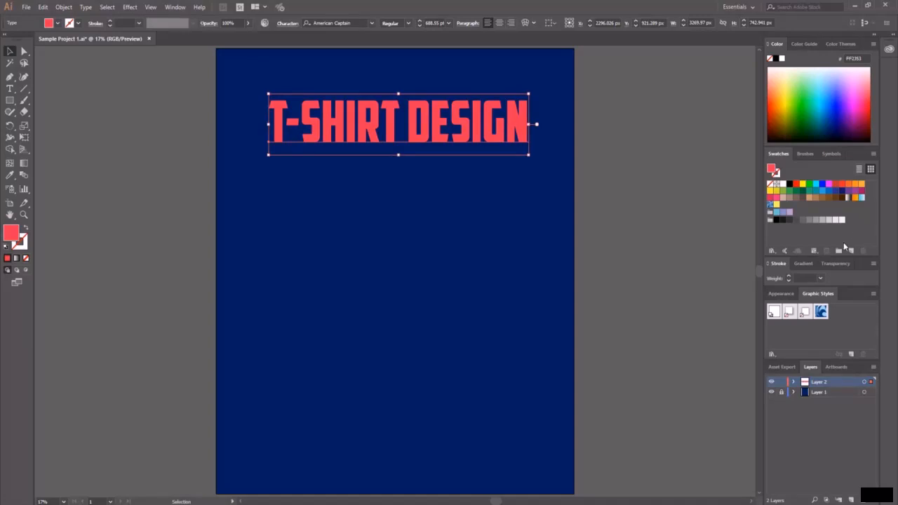
mouse_move(849, 250)
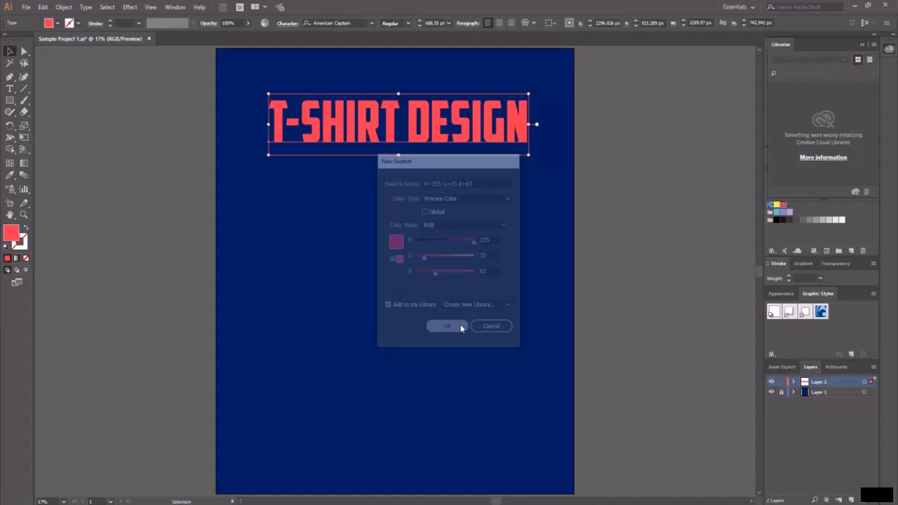
- Confirm the coral red (R255, G35, B83) as a new swatch
left_click(447, 326)
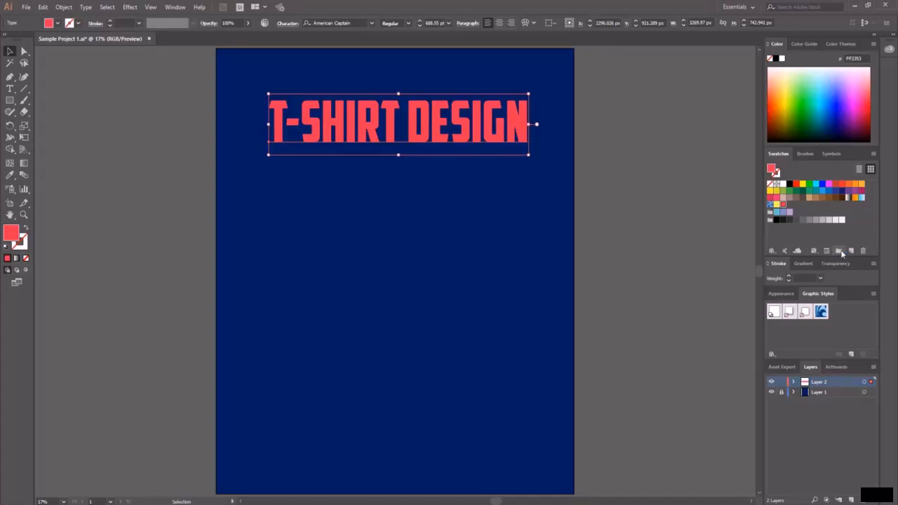
mouse_move(840, 251)
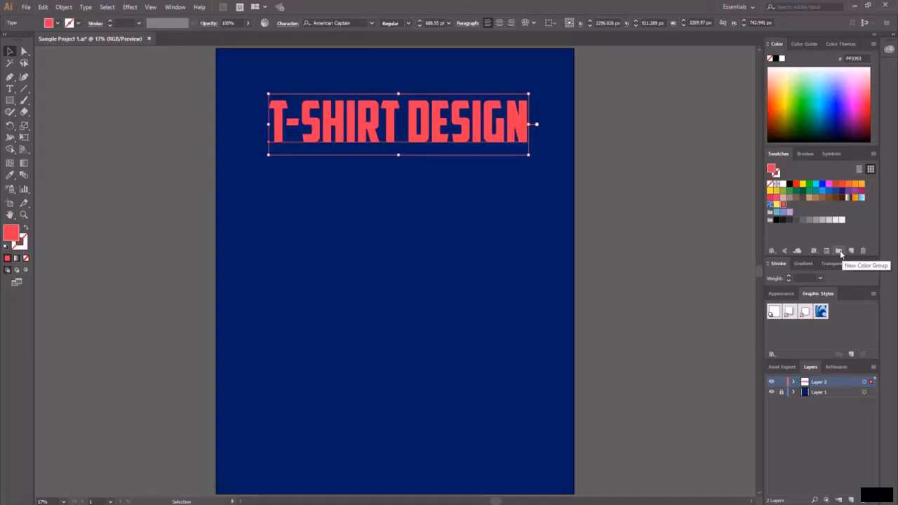
- Create a color group holding the coral red, then recolor the headline dark green
left_click(840, 251)
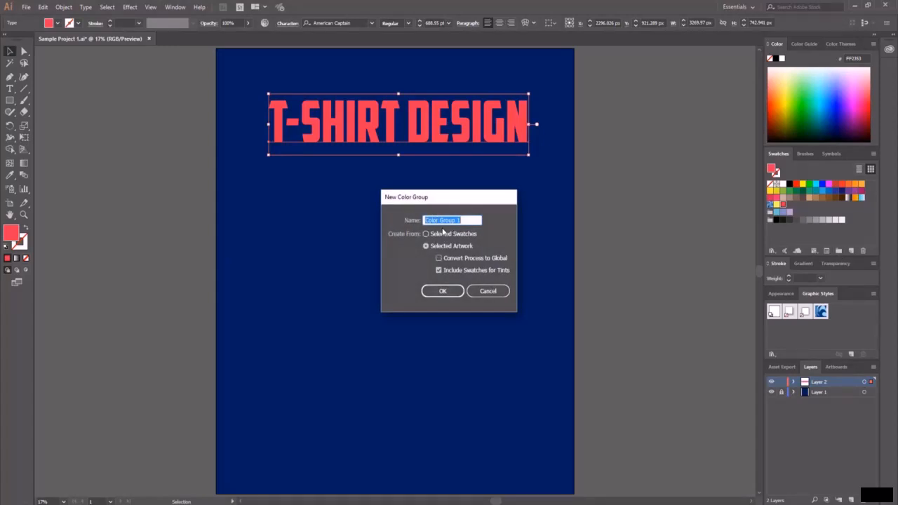
left_click(442, 291)
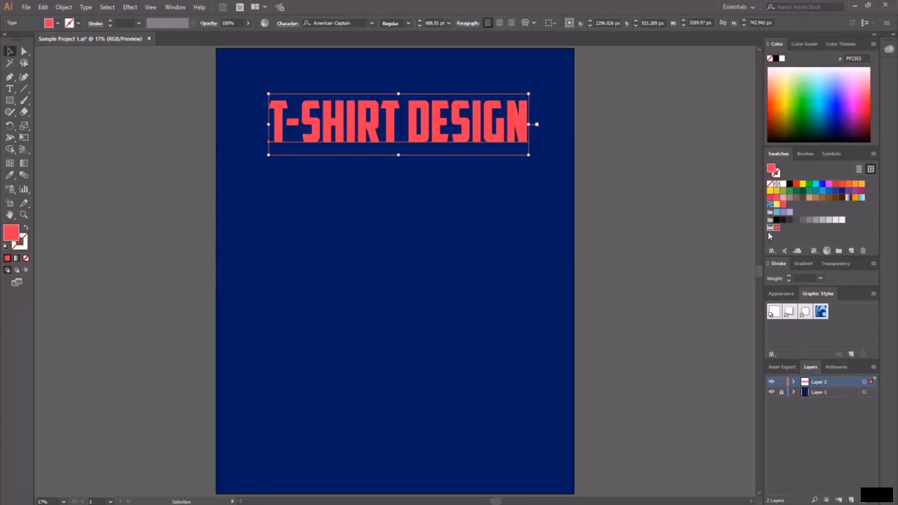
left_click(840, 82)
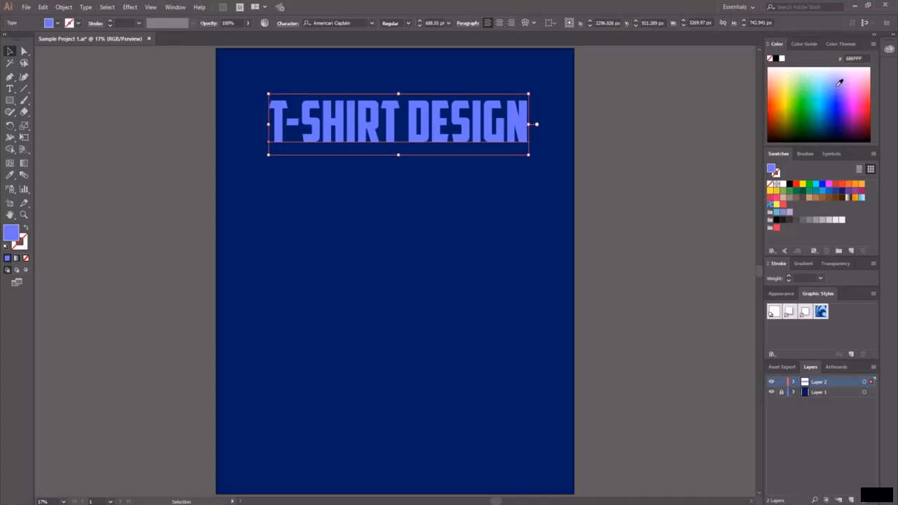
left_click(805, 86)
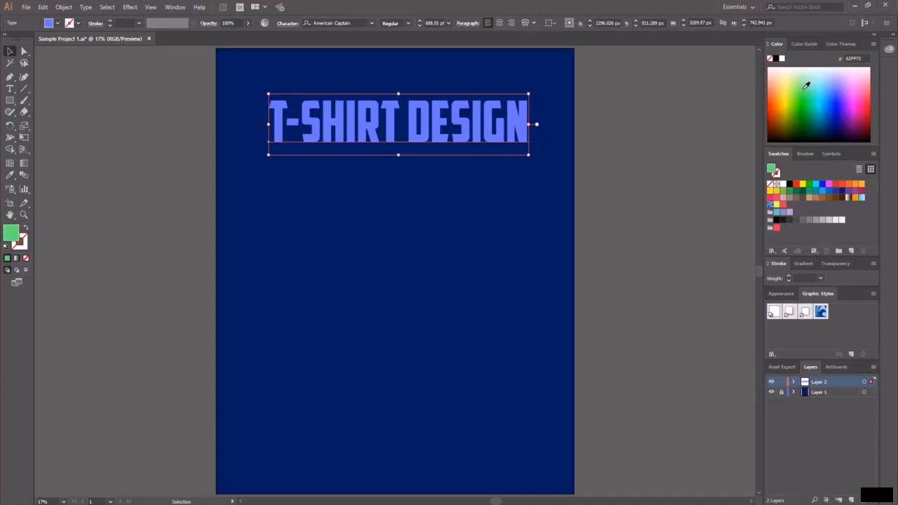
left_click(807, 116)
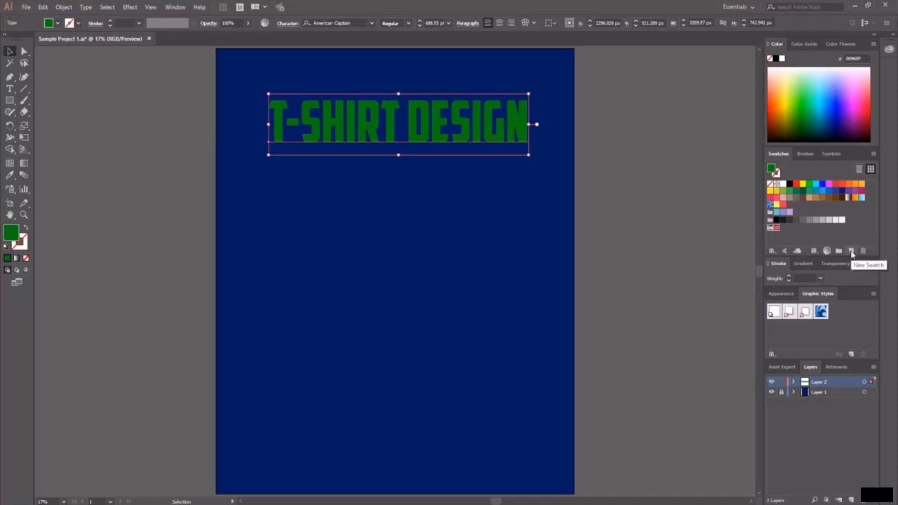
- Save the dark green (R0, G150, B15) as a swatch in the color group
left_click(851, 251)
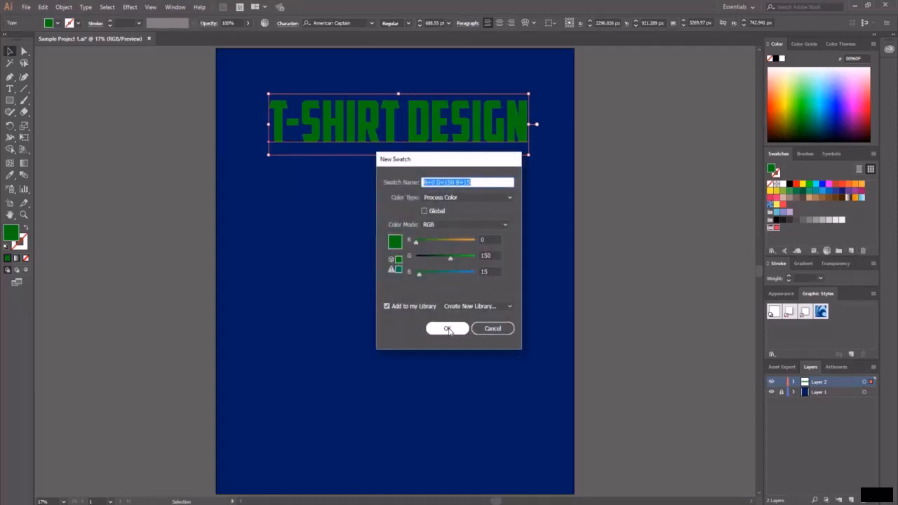
left_click(447, 329)
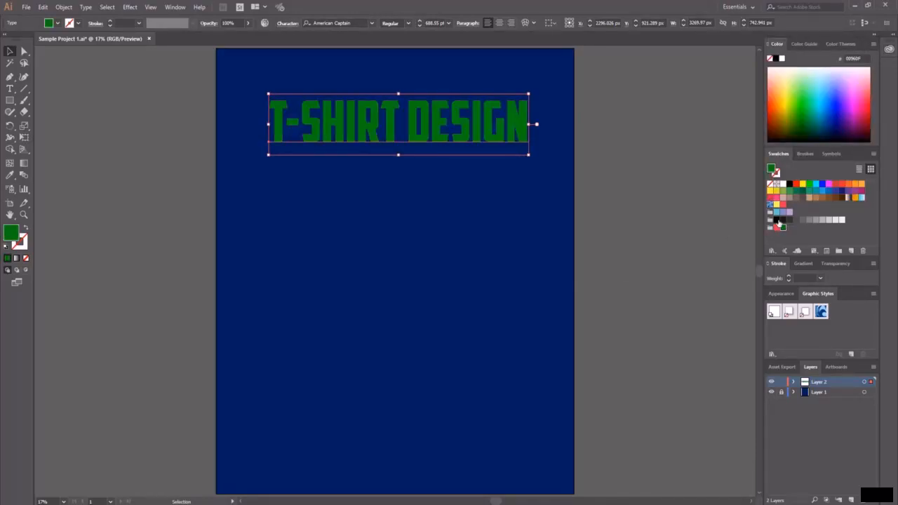
mouse_move(789, 240)
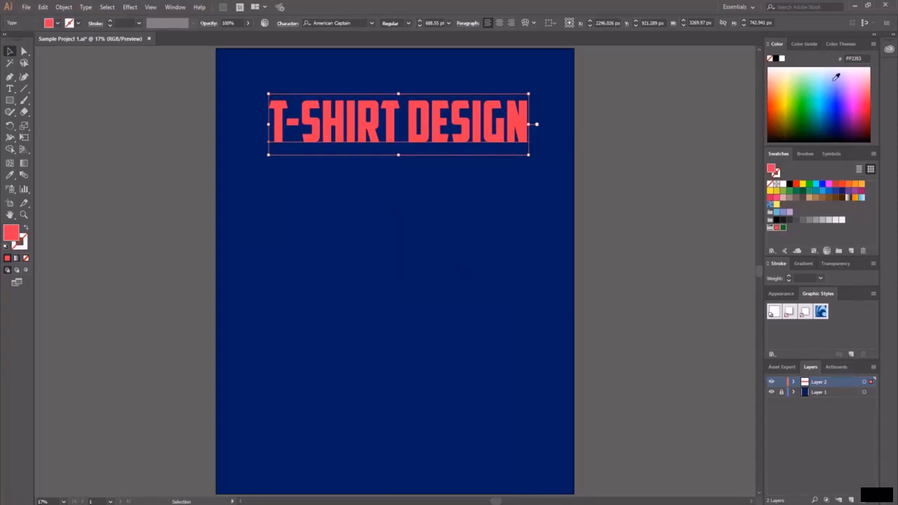
- Fill the headline with bright blue from the Color spectrum
left_click(837, 98)
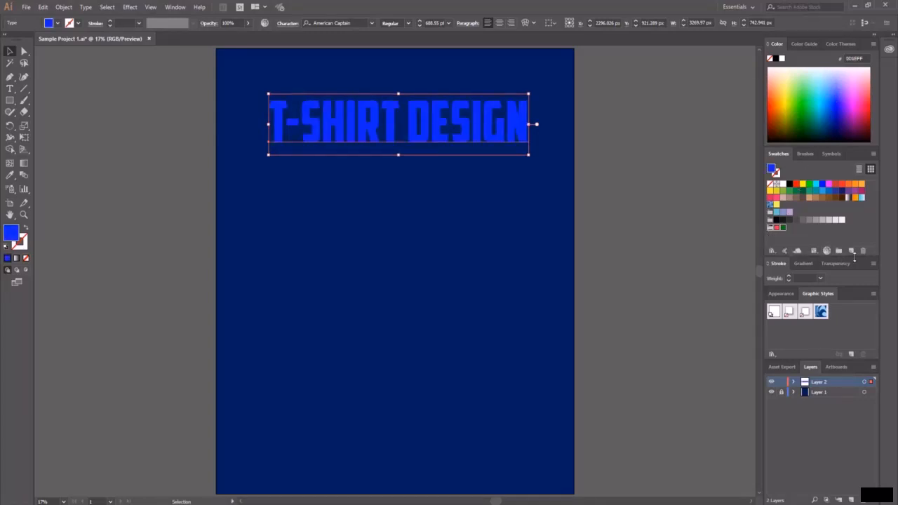
- Save the bright blue (R13, G30, B255) as a swatch and close the Libraries panel
left_click(852, 251)
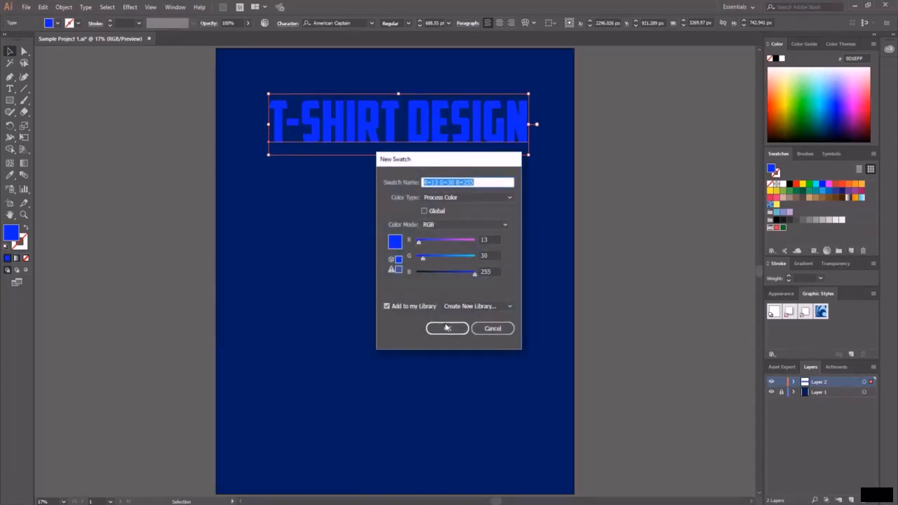
left_click(447, 328)
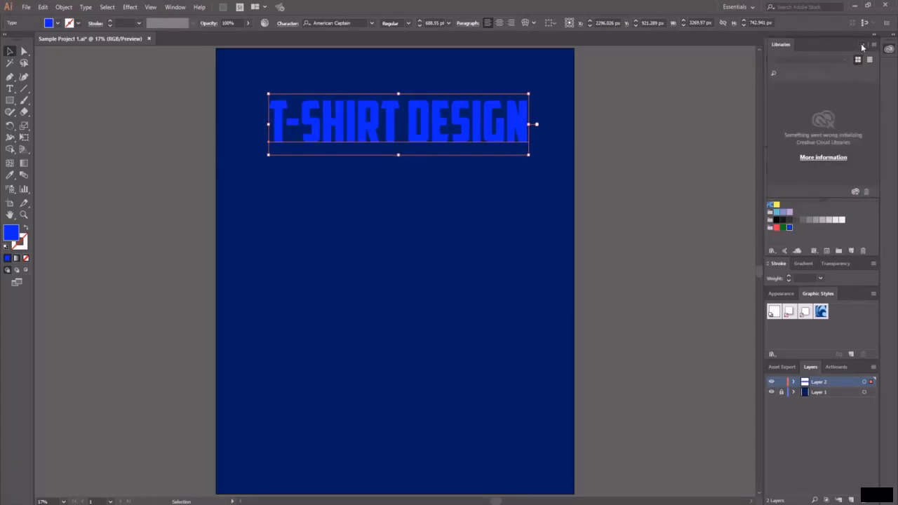
left_click(863, 44)
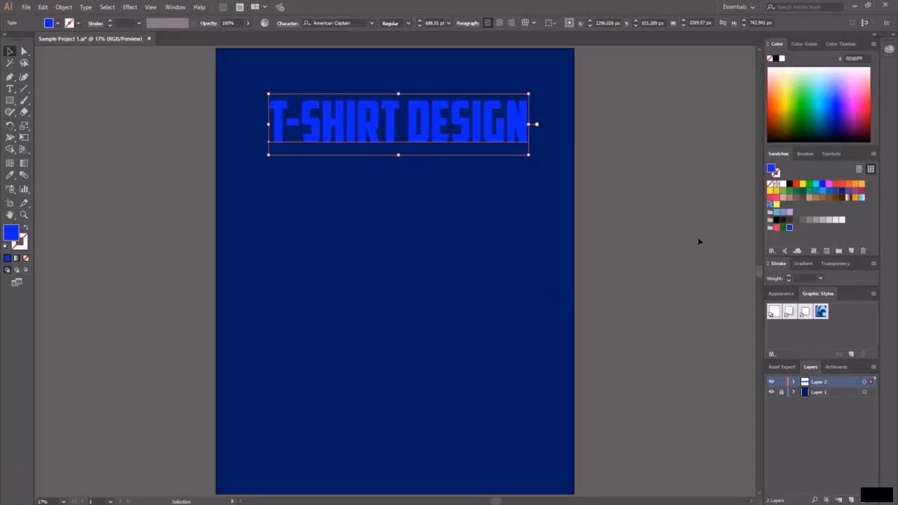